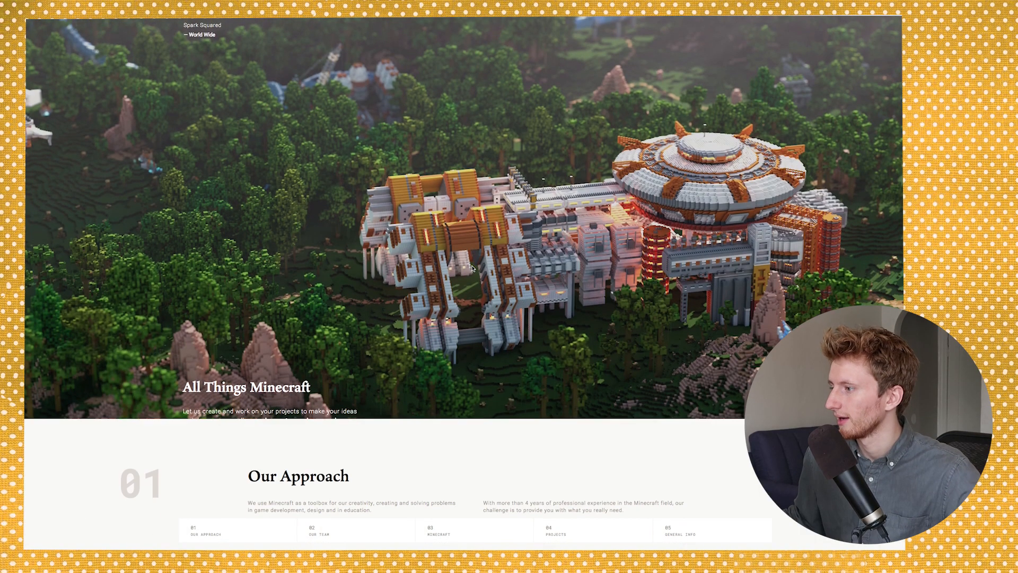
- Scroll up and down the Unit8 website to study its hero layout
{"action": "scroll", "scroll_direction": "down", "scroll_amount": 3}
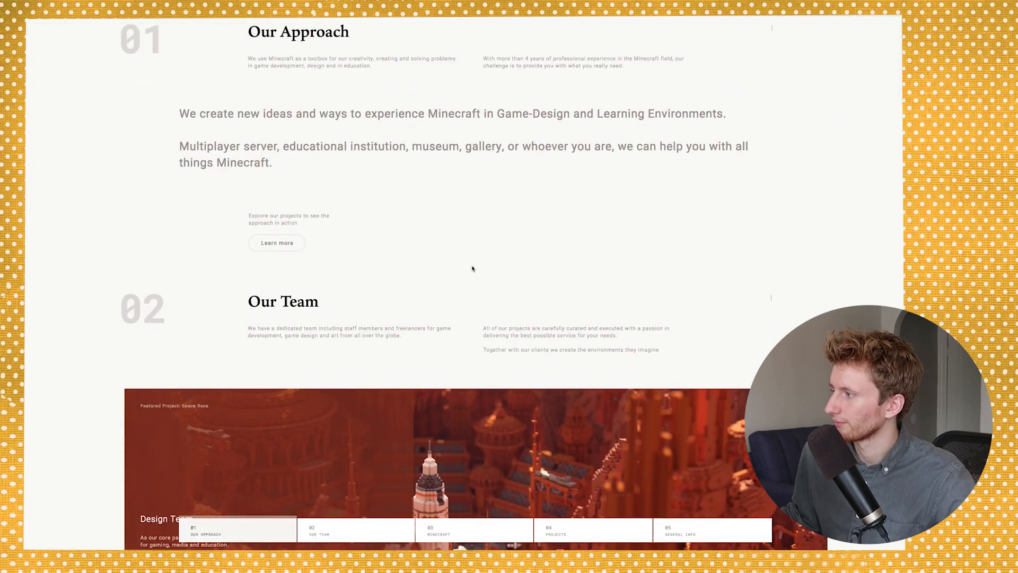
{"action": "scroll", "scroll_direction": "down", "scroll_amount": 3}
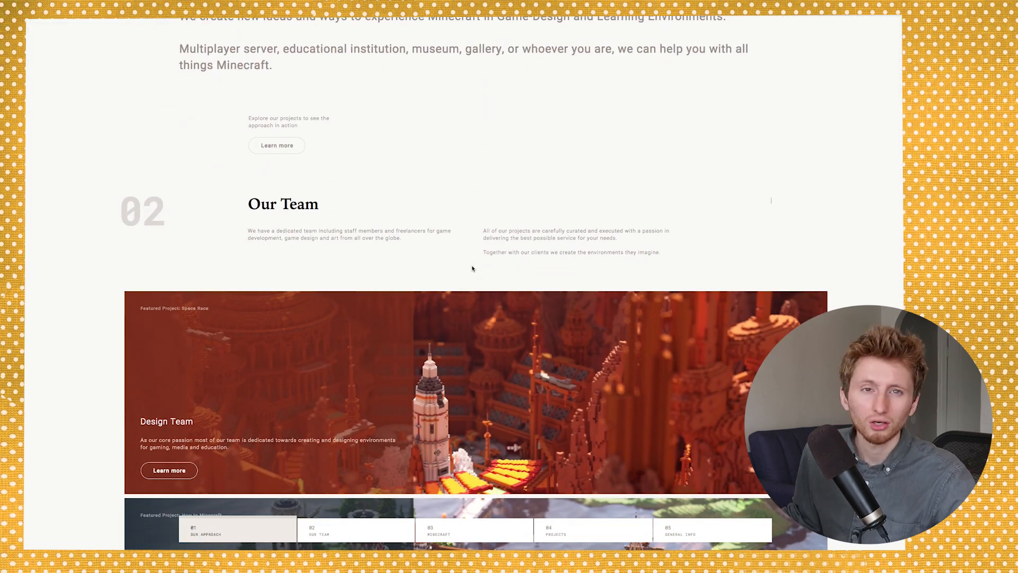
{"action": "scroll", "scroll_direction": "down", "scroll_amount": 3}
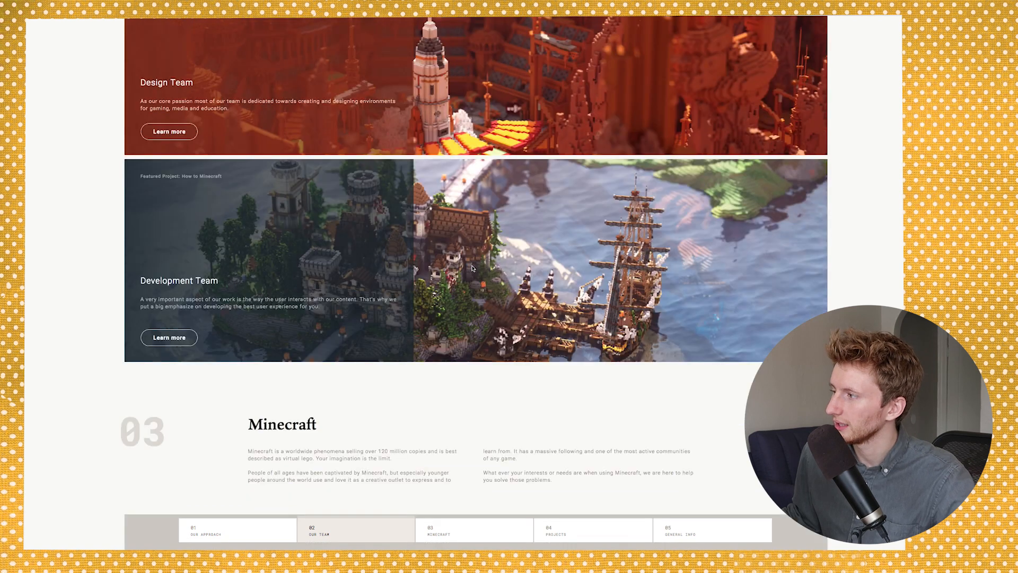
{"action": "scroll", "scroll_direction": "down", "scroll_amount": 3}
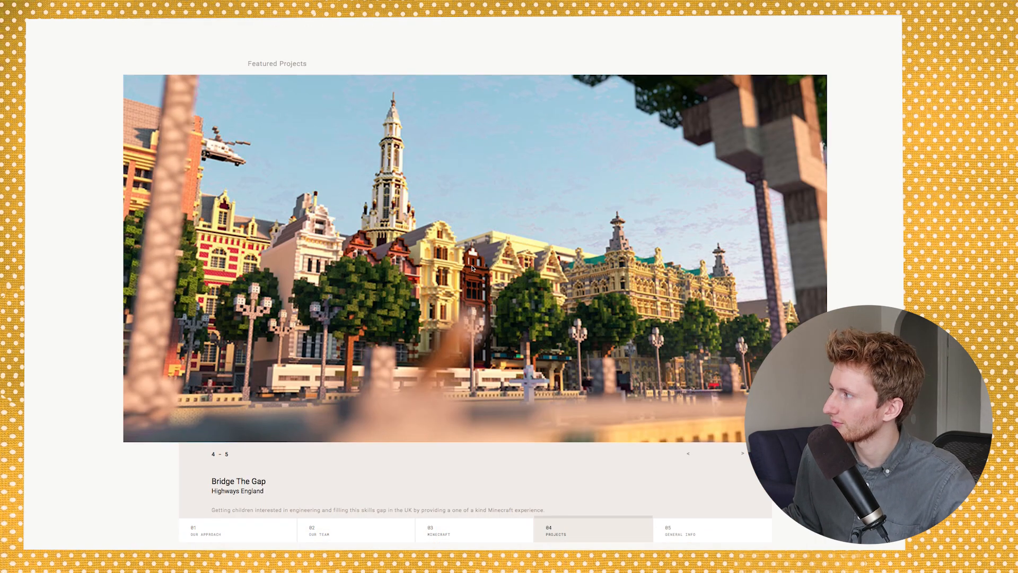
{"action": "scroll", "scroll_direction": "down", "scroll_amount": 3}
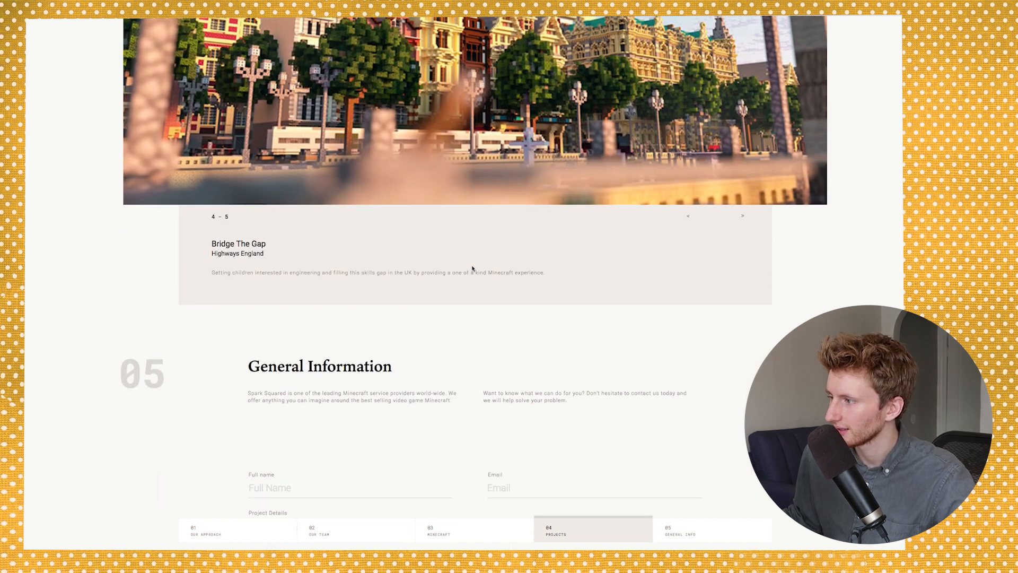
{"action": "scroll", "scroll_direction": "down", "scroll_amount": 3}
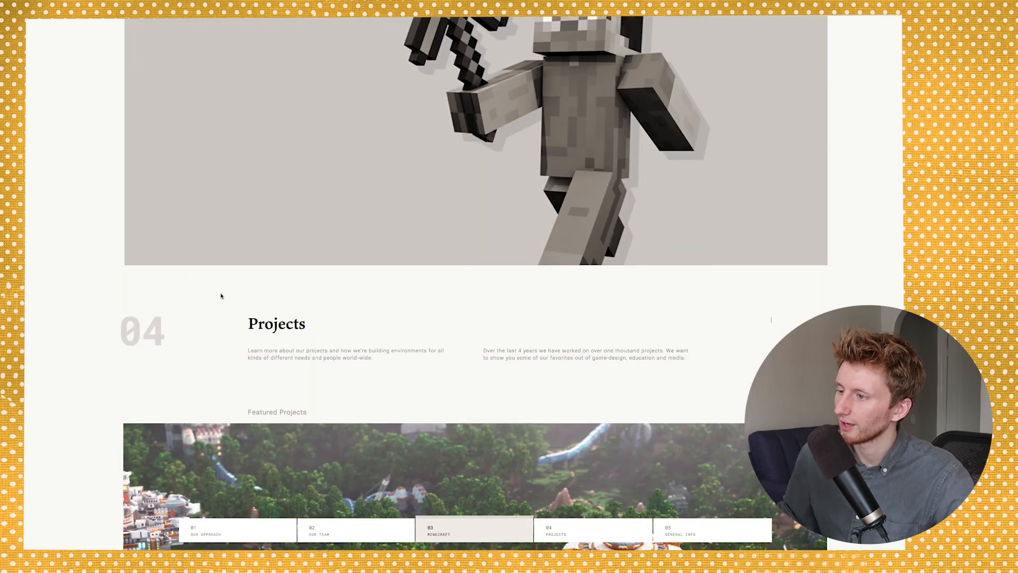
{"action": "scroll", "scroll_direction": "up", "scroll_amount": 3}
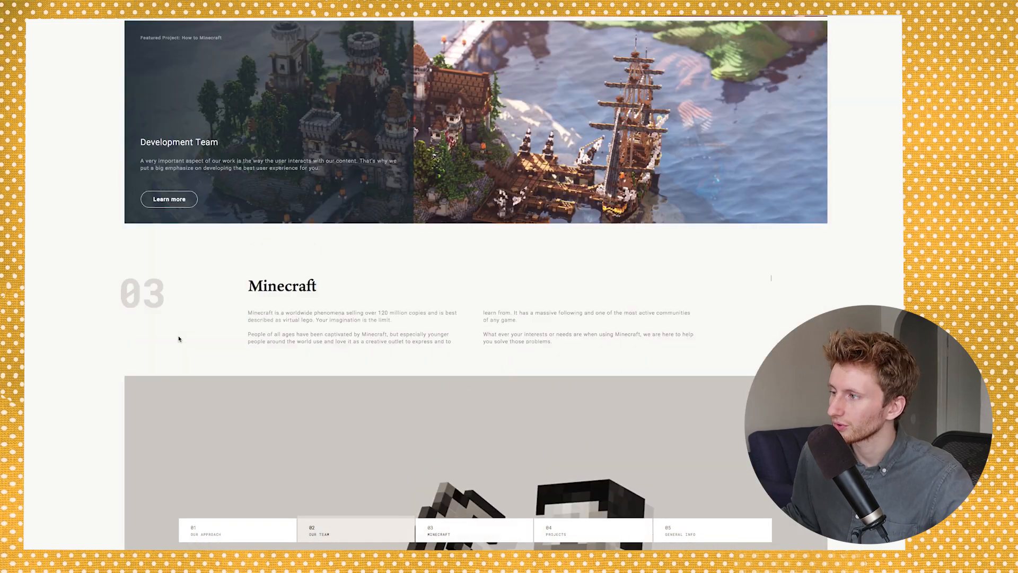
{"action": "scroll", "scroll_direction": "up", "scroll_amount": 3}
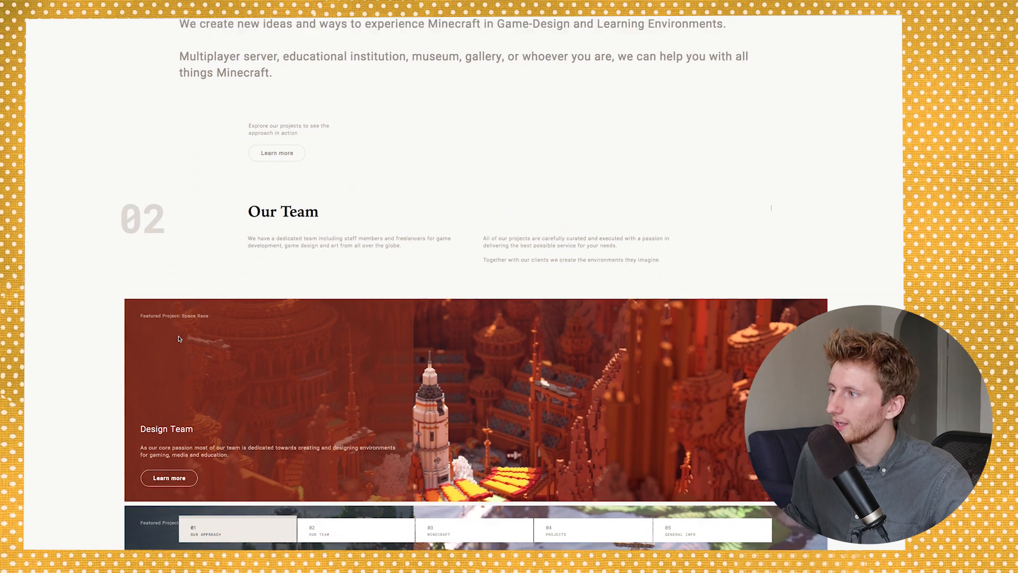
{"action": "scroll", "scroll_direction": "up", "scroll_amount": 3}
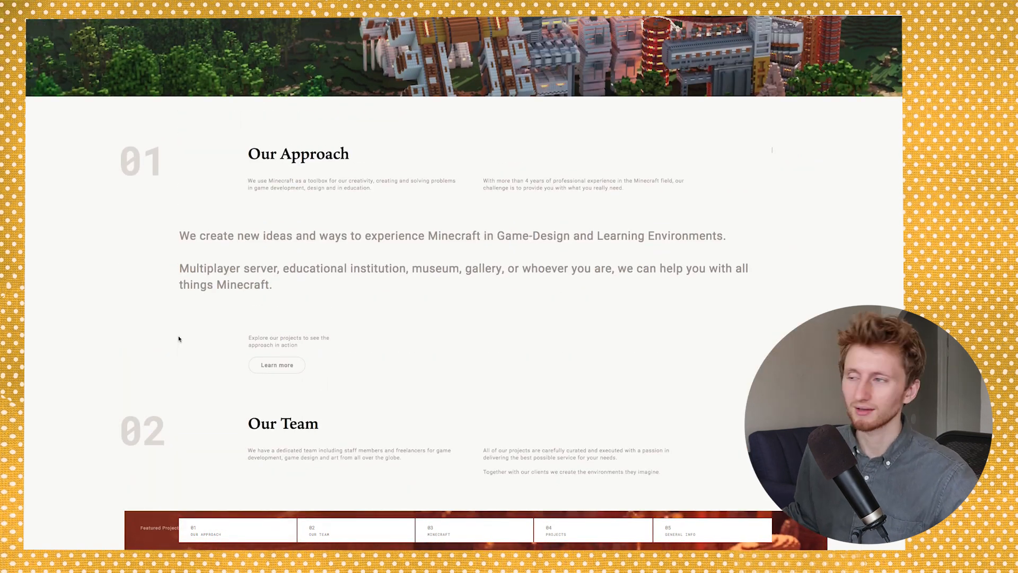
{"action": "scroll", "scroll_direction": "up", "scroll_amount": 3}
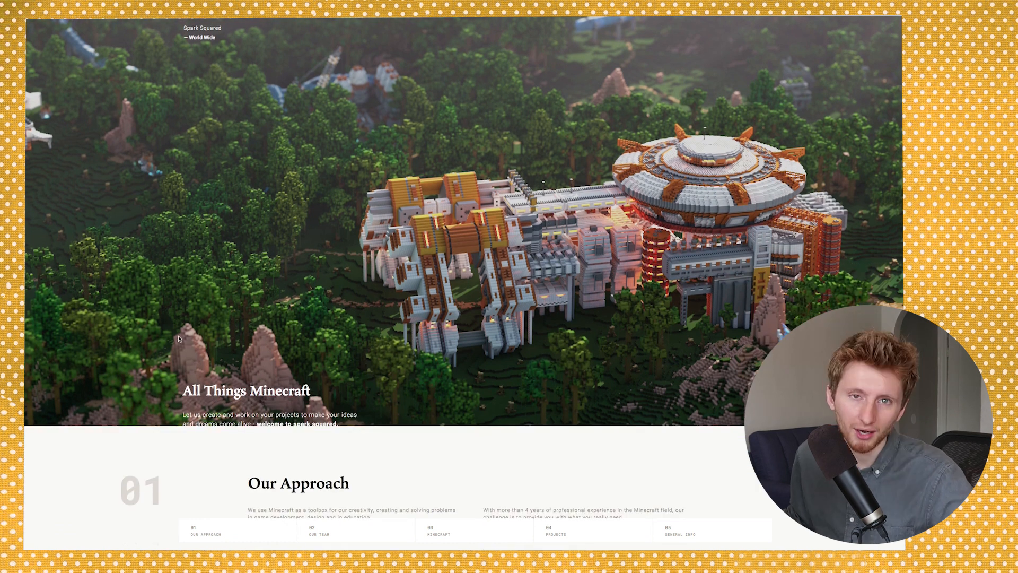
{"action": "scroll", "scroll_direction": "down", "scroll_amount": 3}
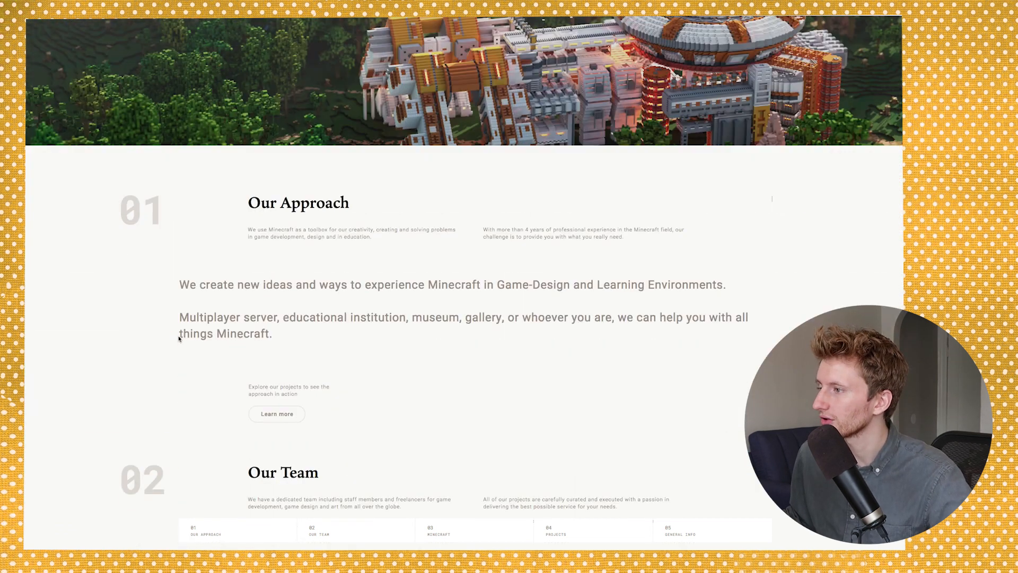
{"action": "scroll", "scroll_direction": "down", "scroll_amount": 3}
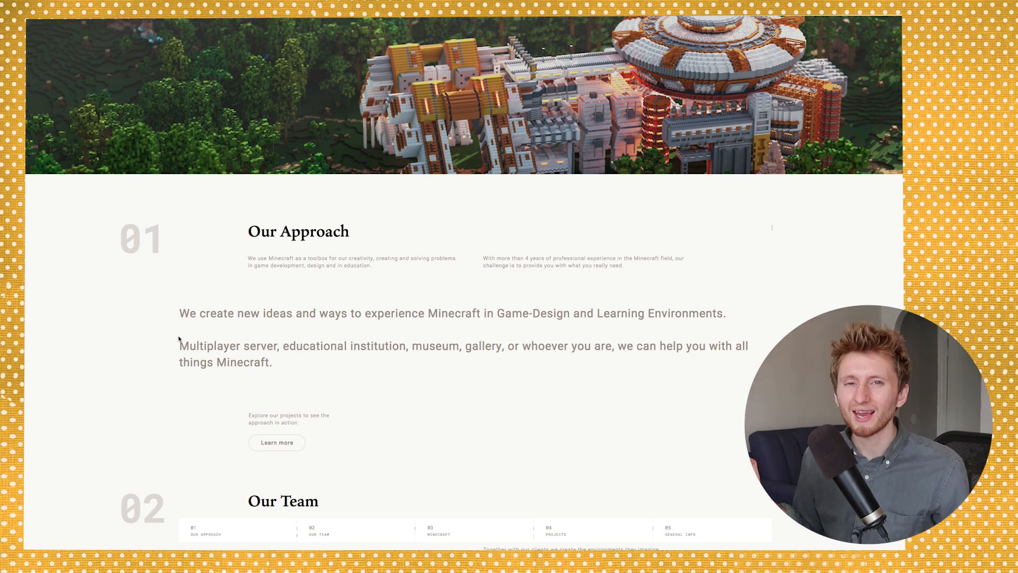
{"action": "scroll", "scroll_direction": "down", "scroll_amount": 3}
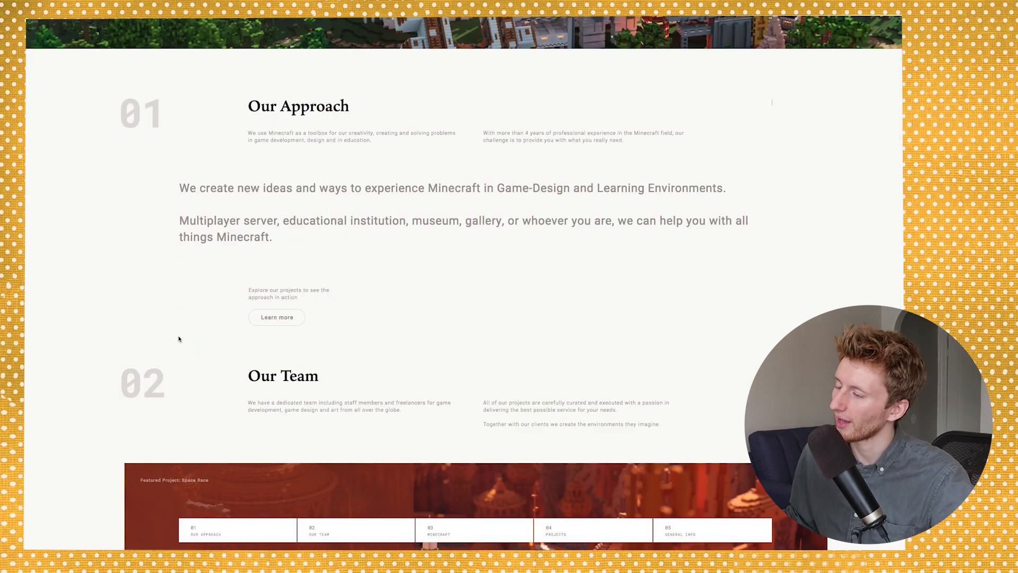
{"action": "scroll", "scroll_direction": "down", "scroll_amount": 3}
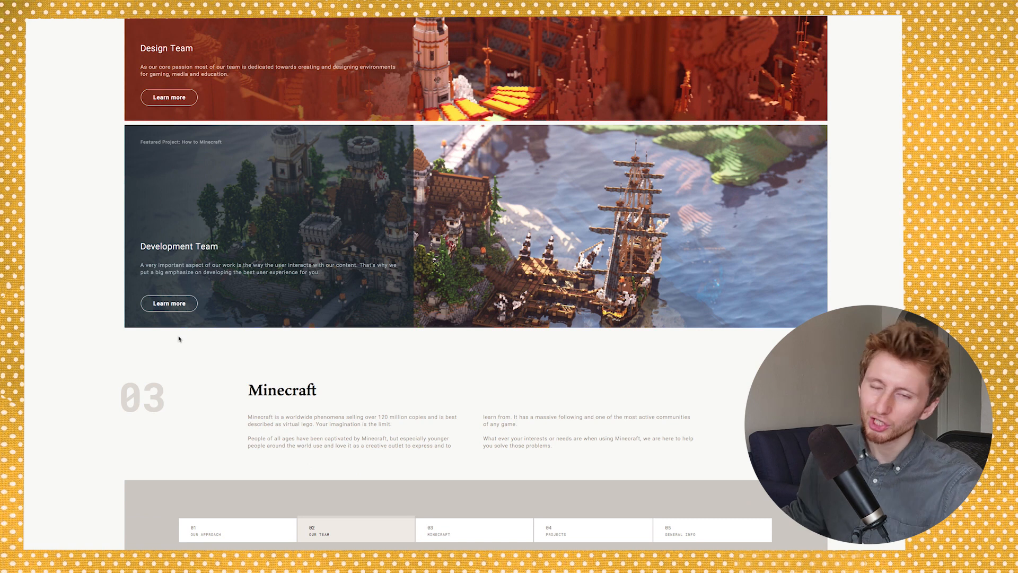
{"action": "scroll", "scroll_direction": "up", "scroll_amount": 3}
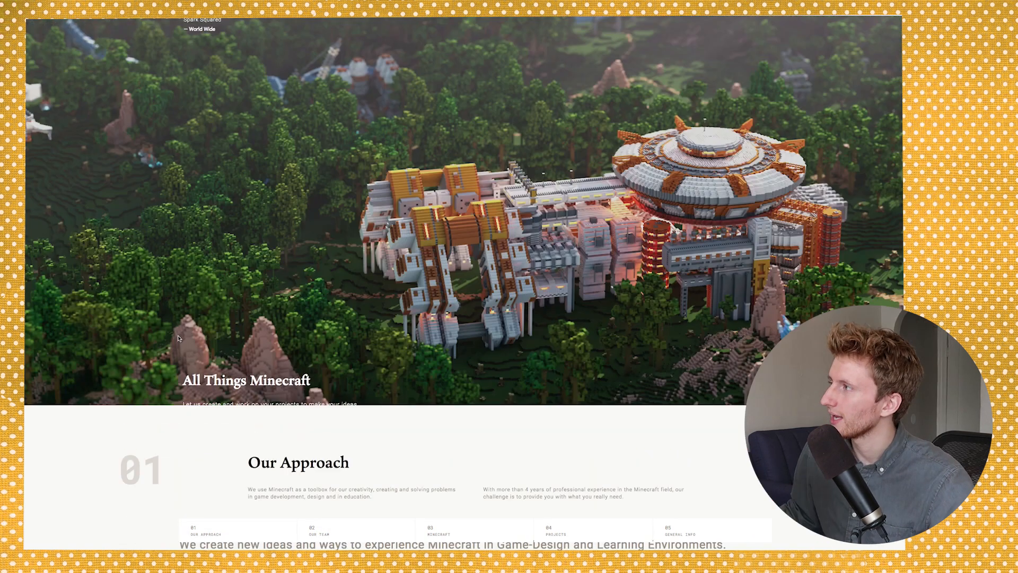
{"action": "scroll", "scroll_direction": "up", "scroll_amount": 3}
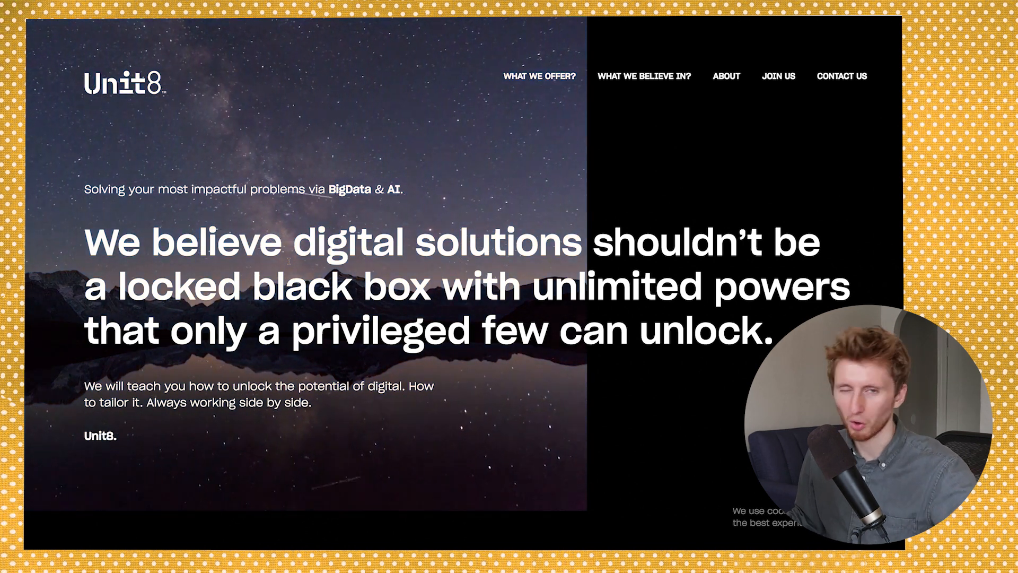
{"action": "scroll", "scroll_direction": "down", "scroll_amount": 3}
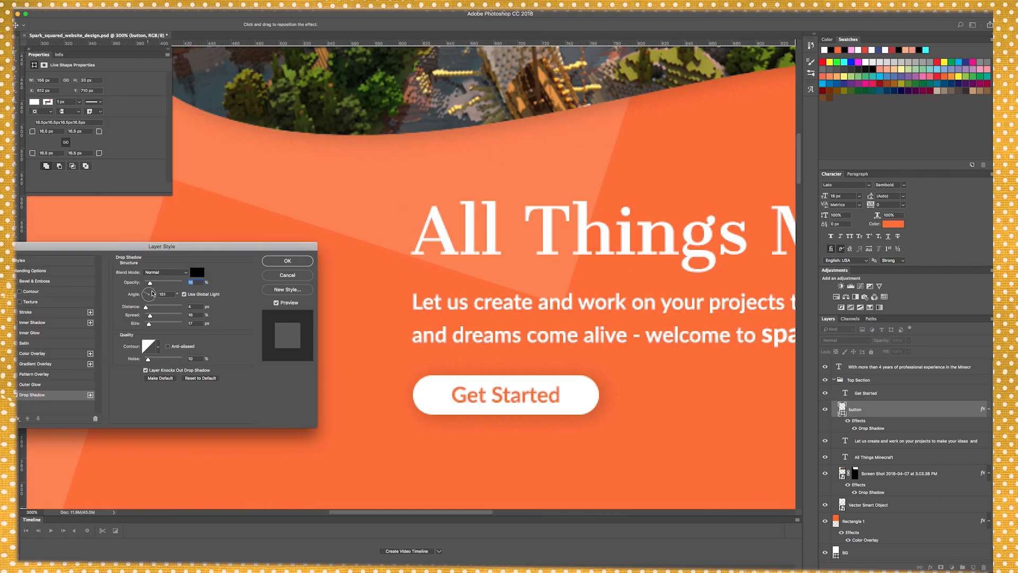
- Confirm the Get Started button's drop shadow and begin working below the hero
{"action": "left_click", "coordinate": [286, 261]}
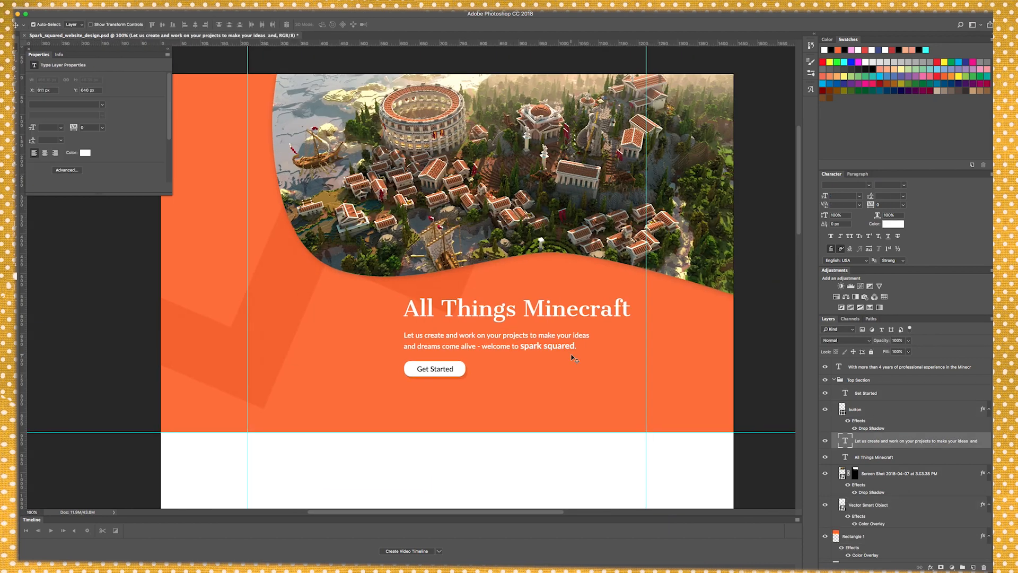
{"action": "left_click", "coordinate": [232, 17]}
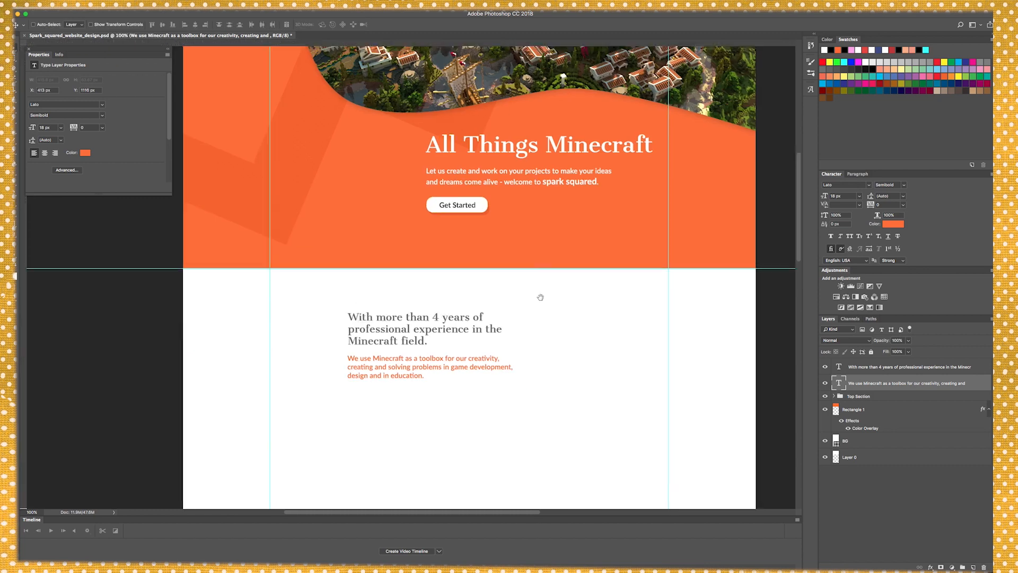
{"action": "left_click", "coordinate": [854, 409]}
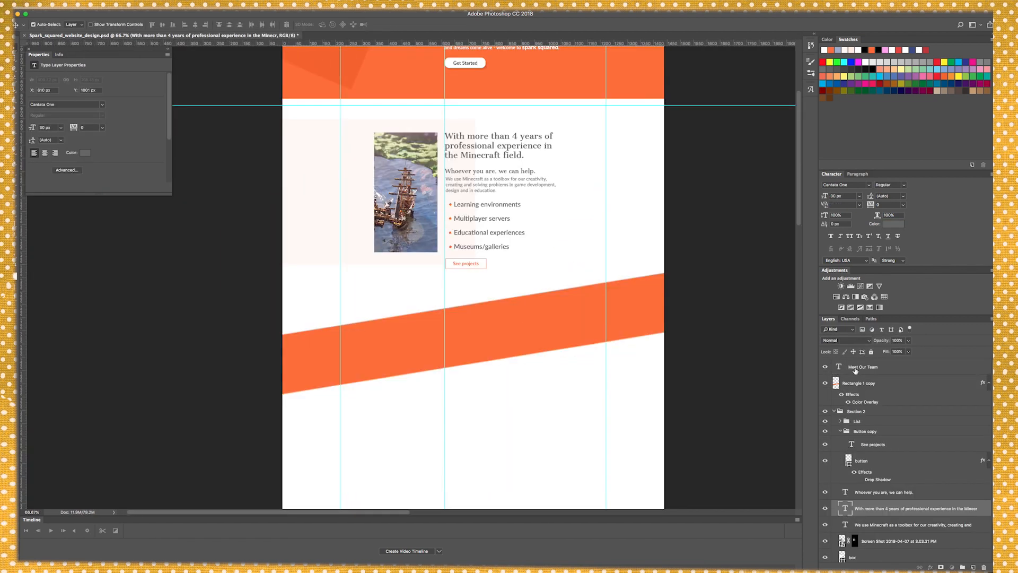
- Select the Meet Our Team heading layer
{"action": "left_click", "coordinate": [864, 367]}
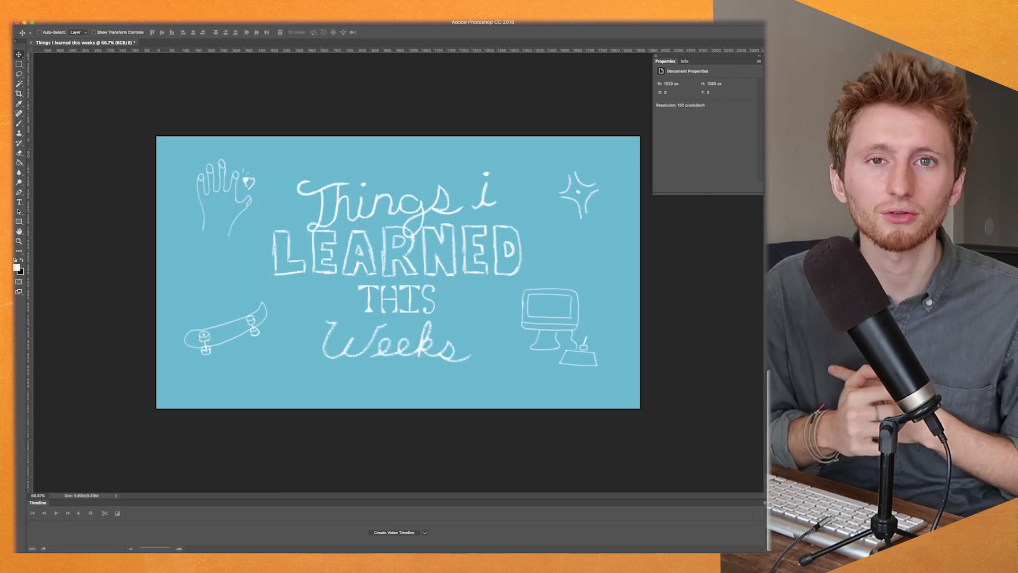
- Create a video timeline for the title card's layers
{"action": "left_click", "coordinate": [395, 532]}
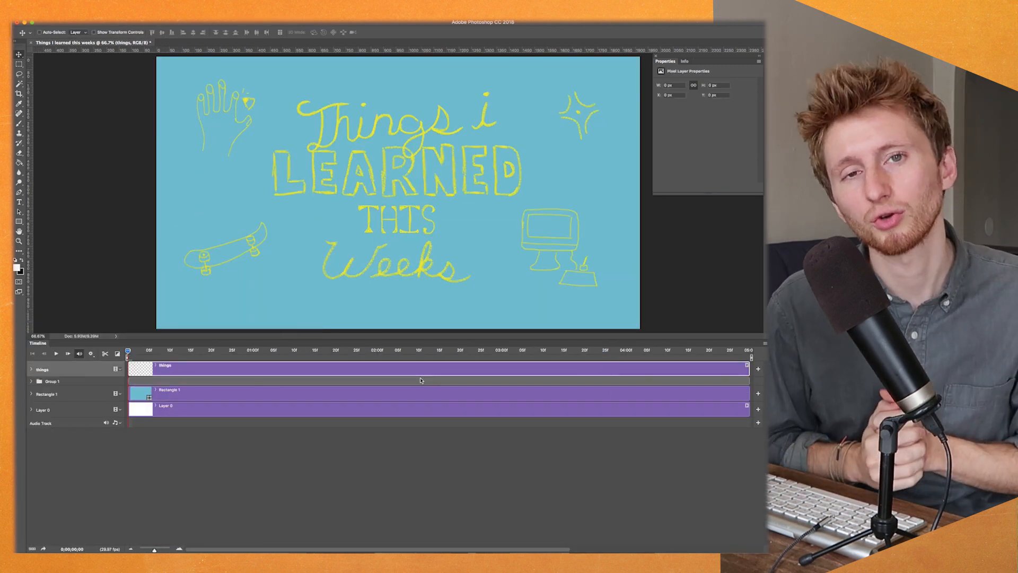